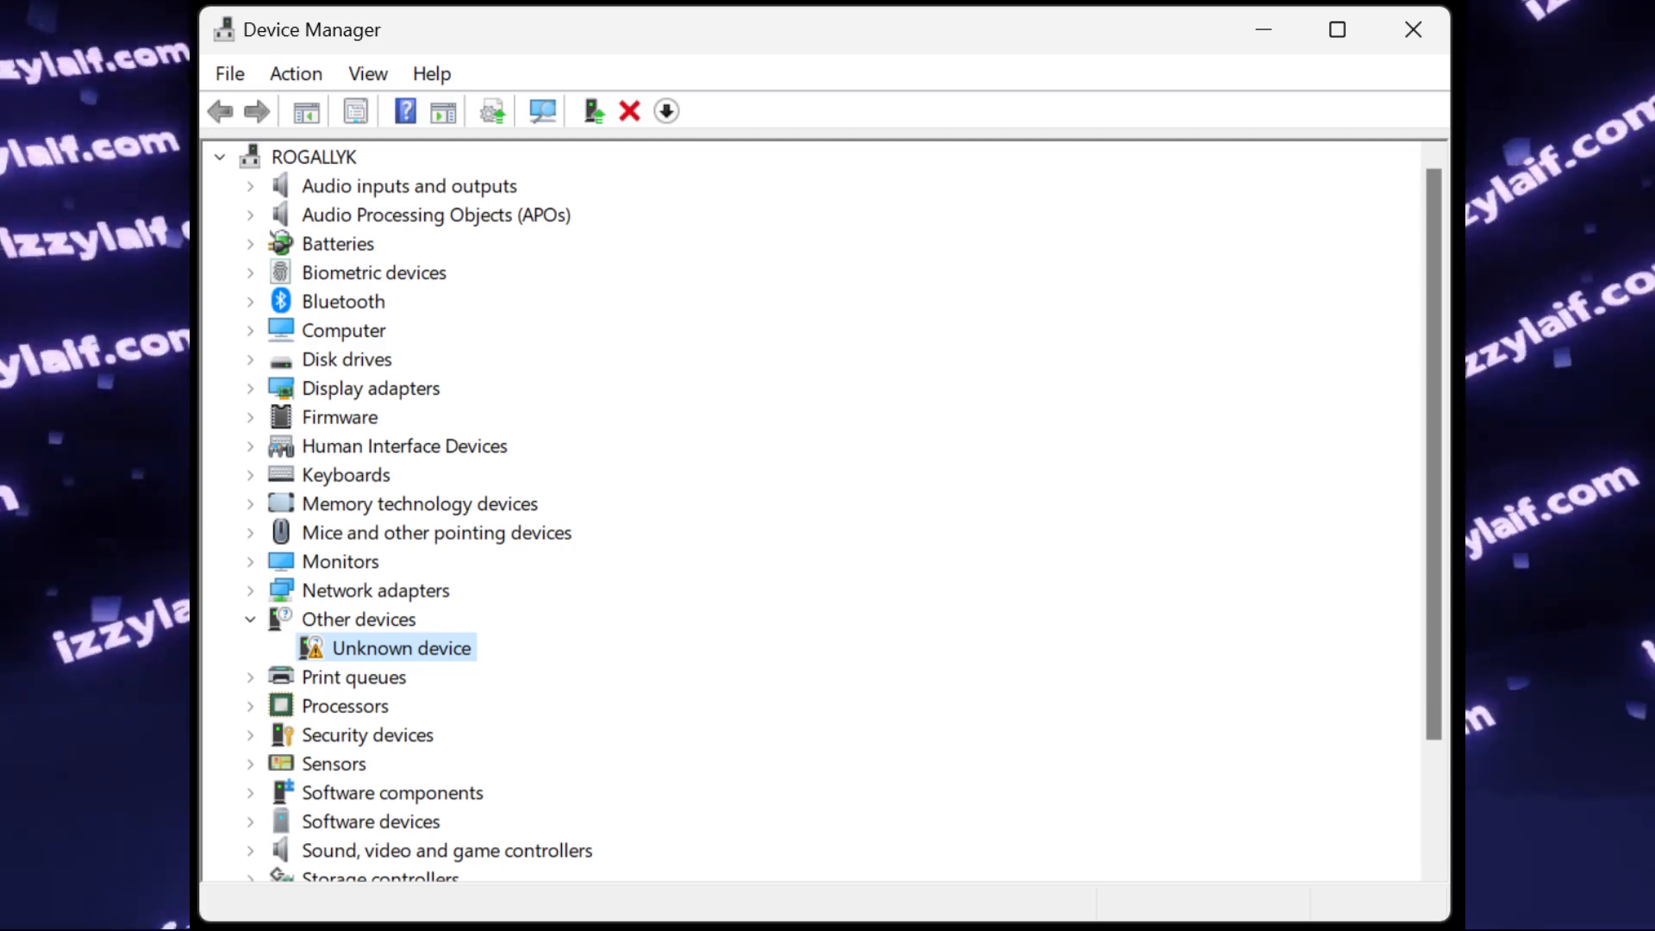
# Inspect the Unknown device listed under Other devices in Device Manager
pyautogui.doubleClick(401, 646)
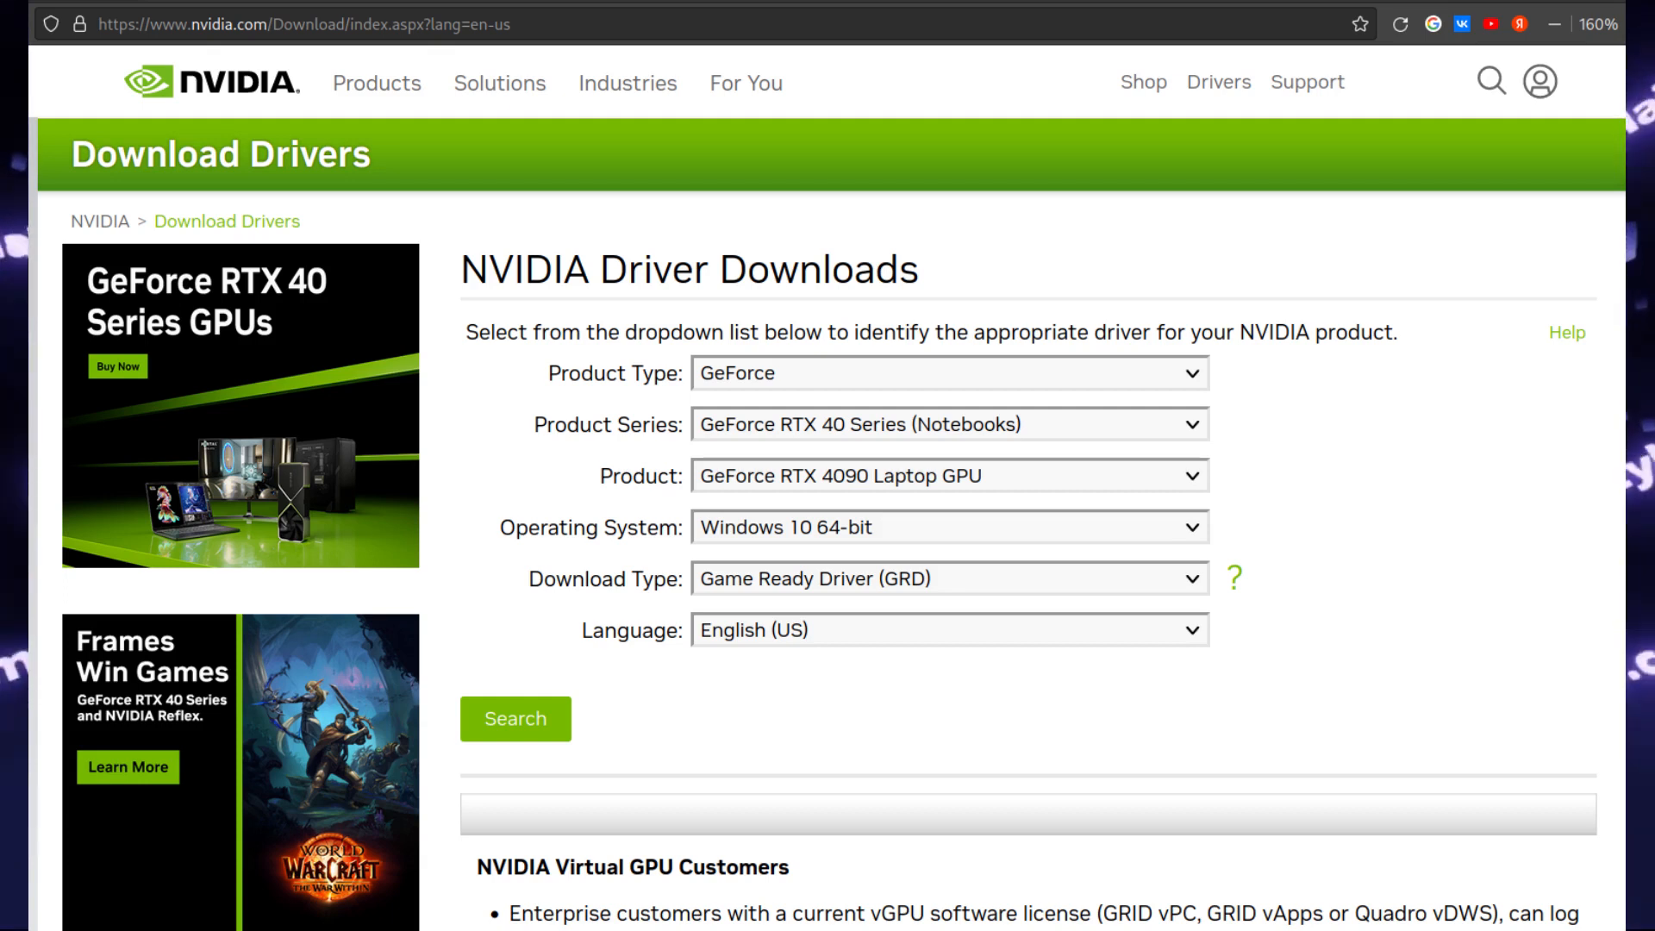
# Search drivers for the RTX 4090 Laptop GPU and download the GeForce Game Ready Driver
pyautogui.click(514, 718)
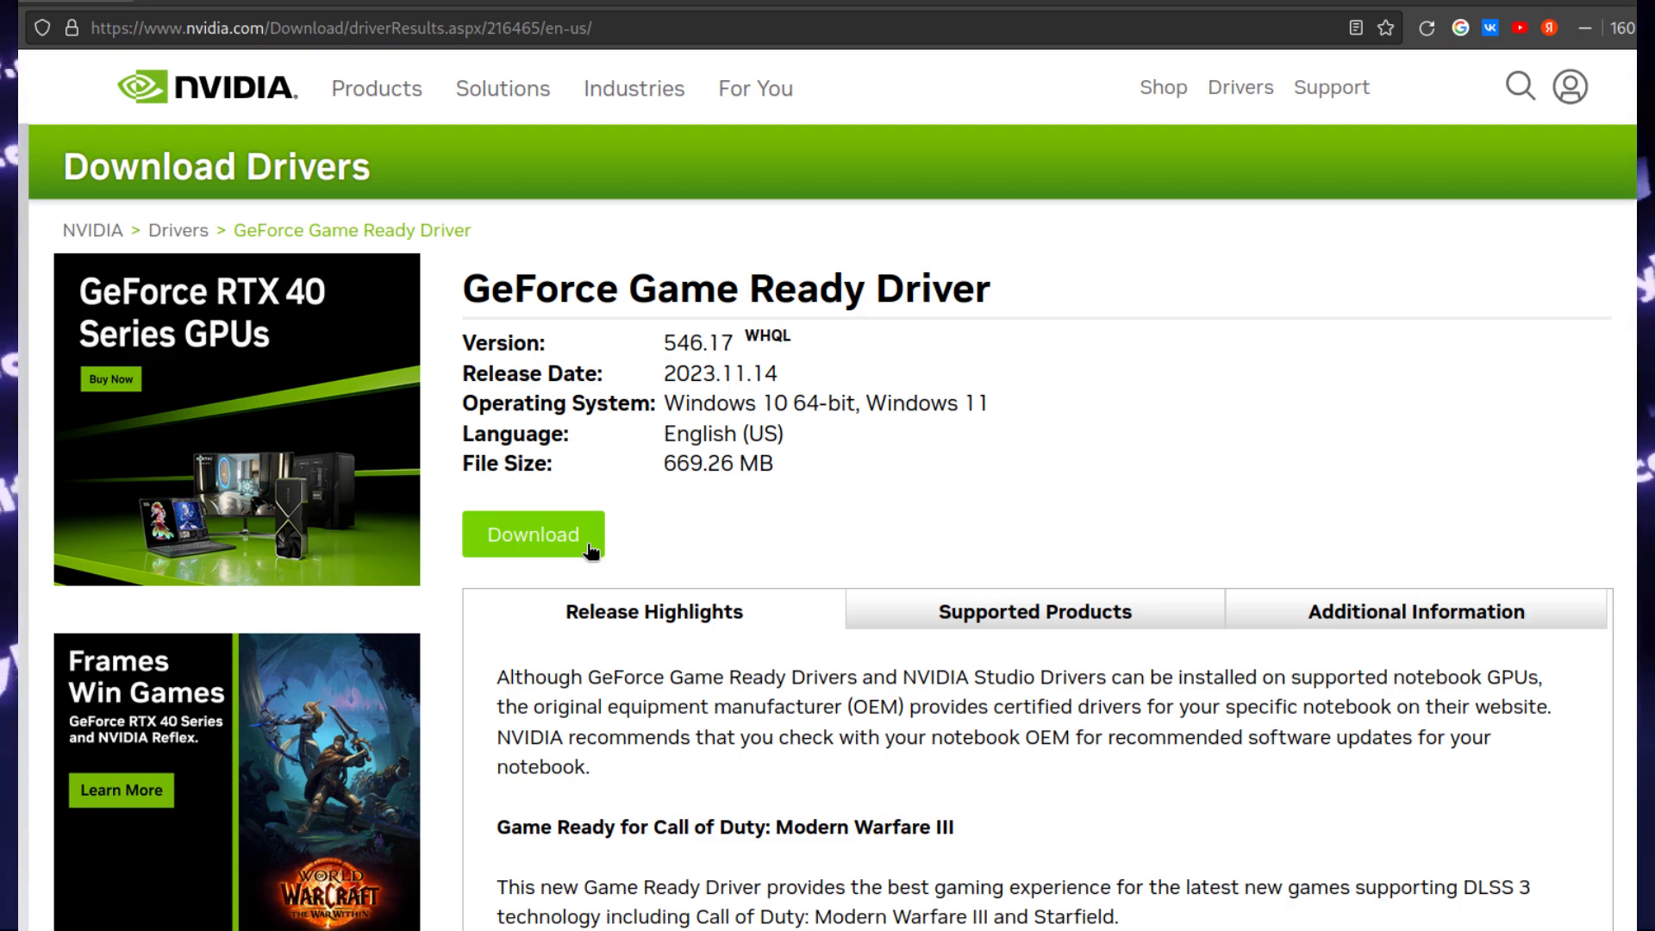
pyautogui.click(532, 534)
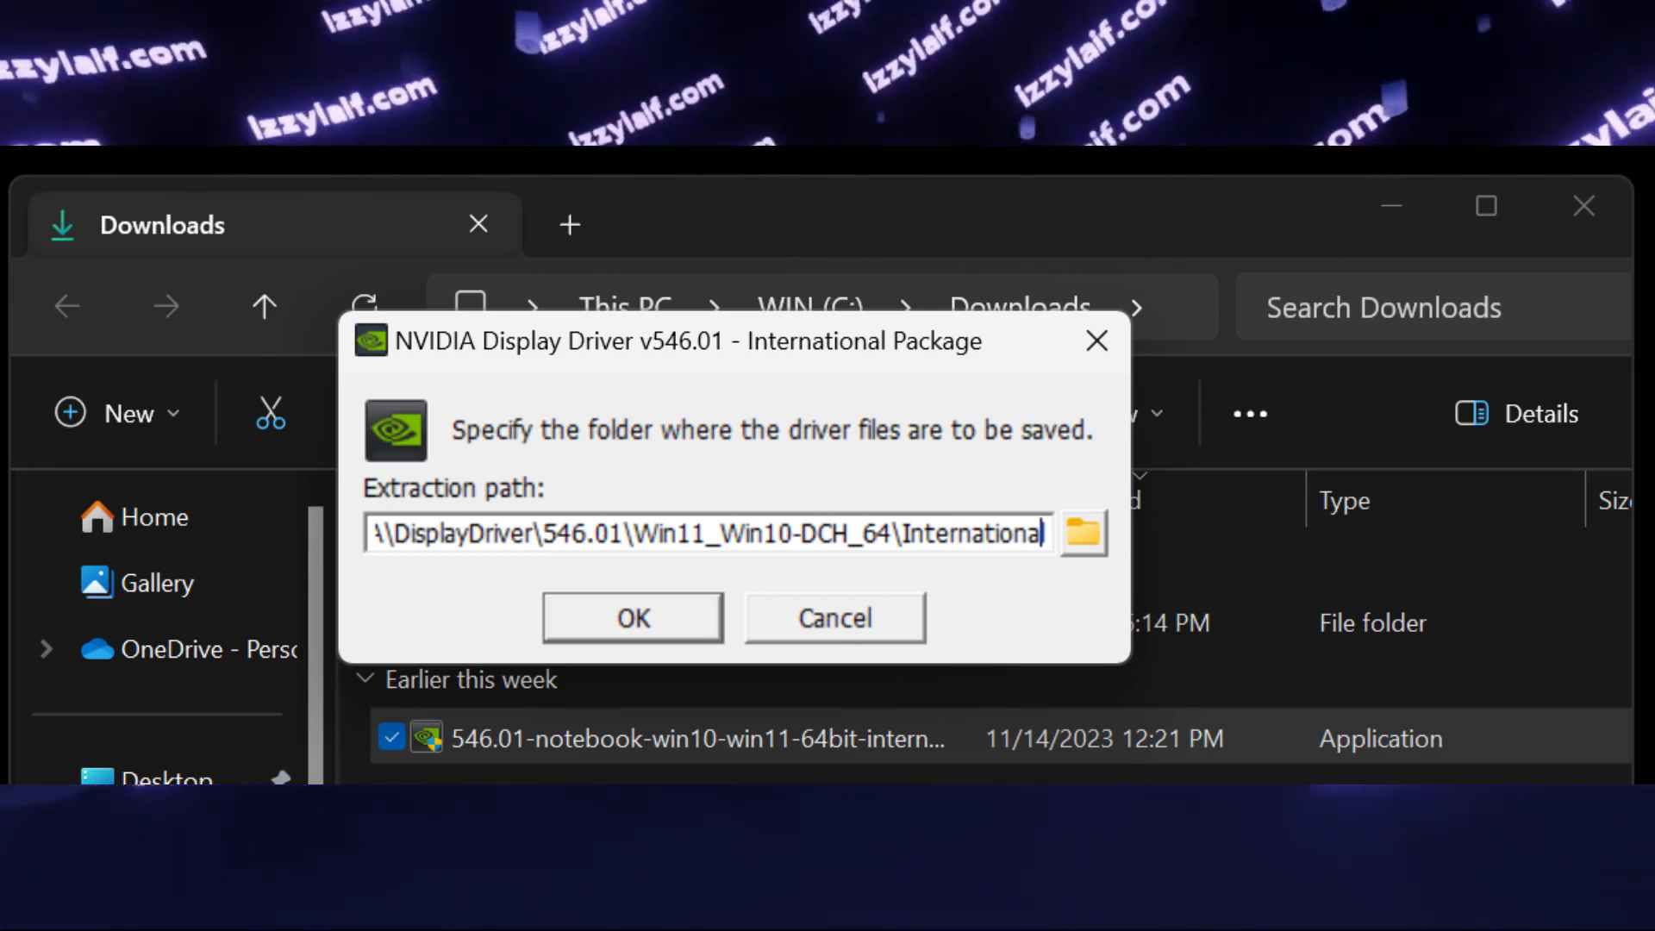
# Extract the 546.01 driver files to the suggested folder and let System Check run
pyautogui.click(631, 617)
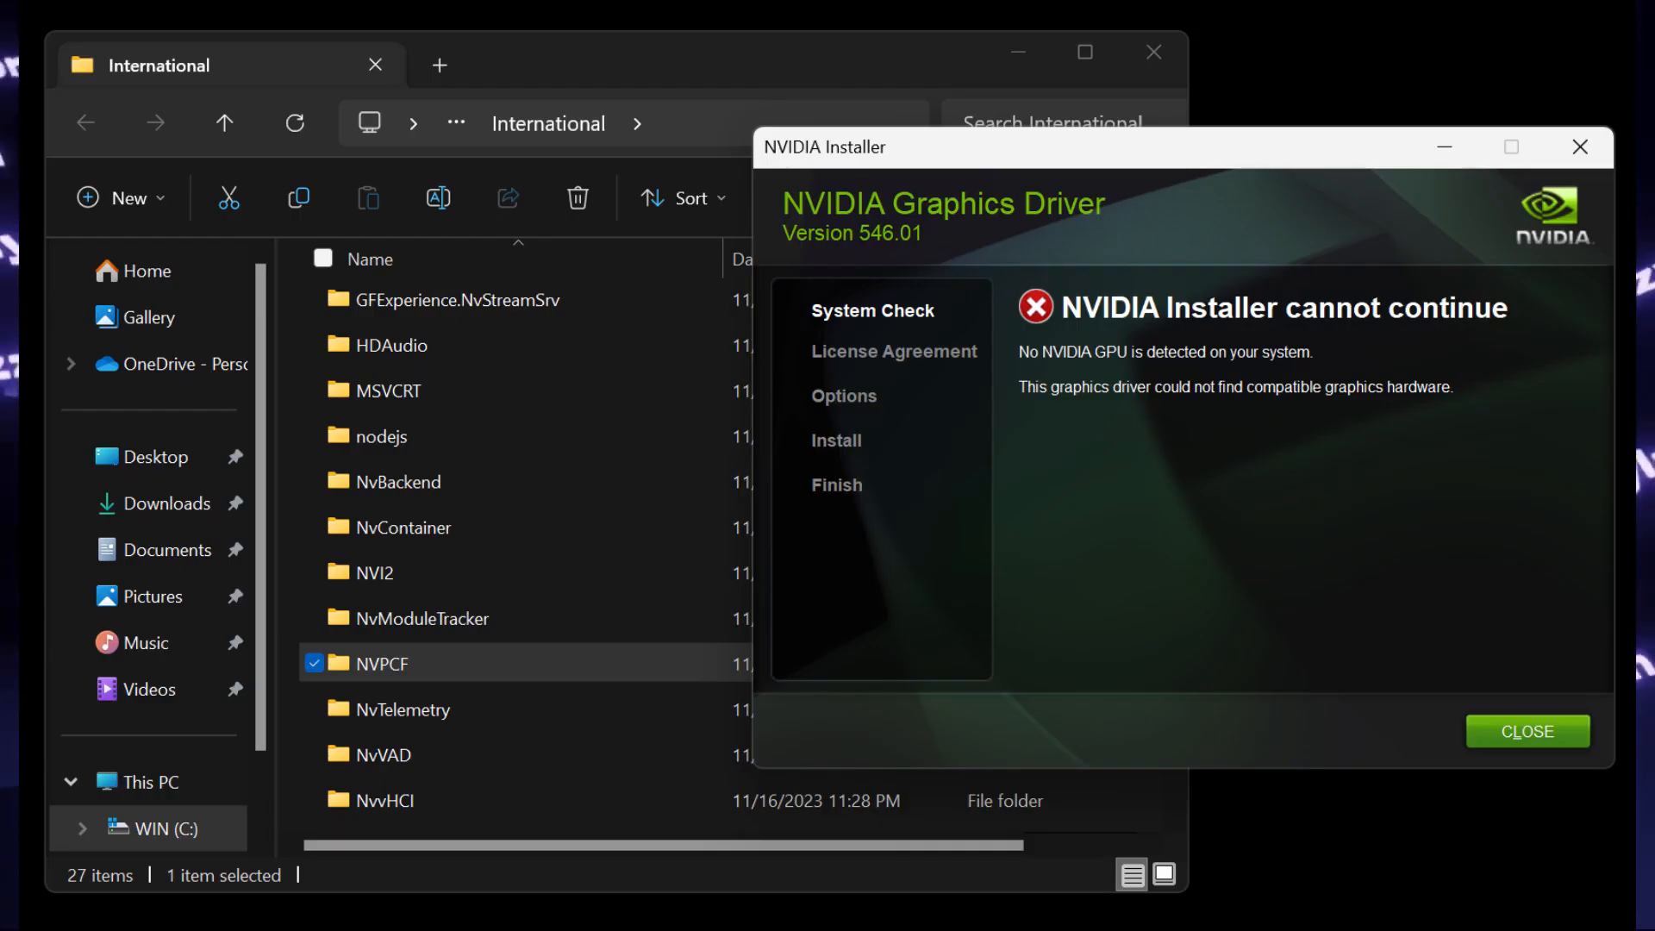
# Close the failed installer and copy the extracted International folder's path in File Explorer
pyautogui.click(1525, 731)
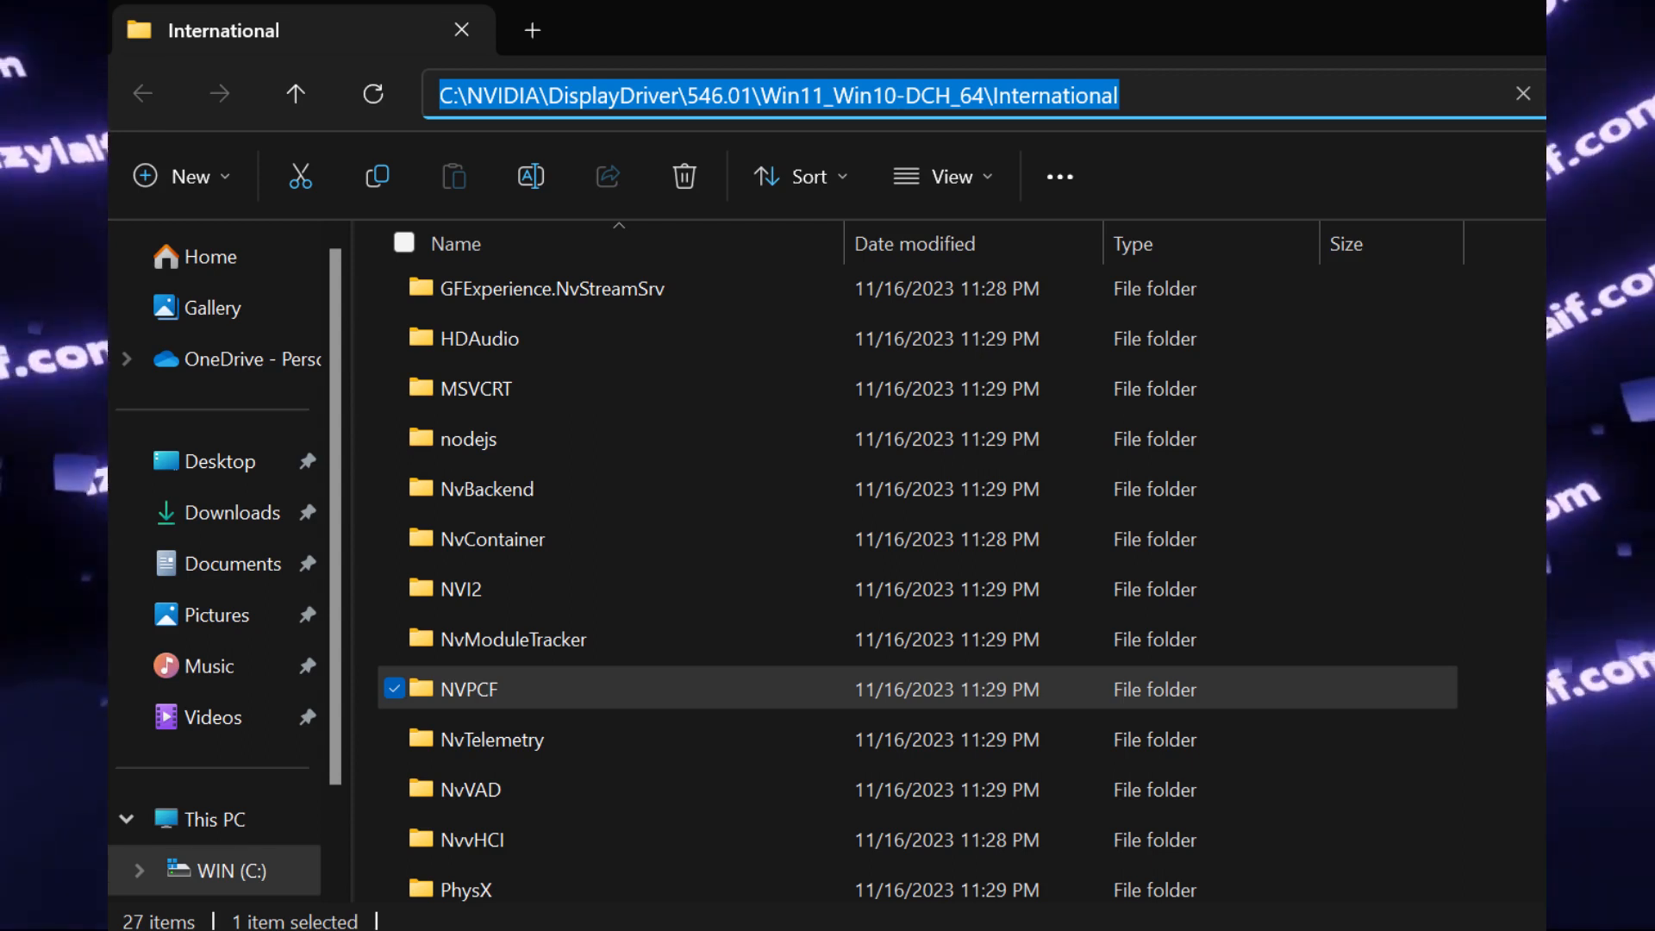
pyautogui.rightClick(472, 688)
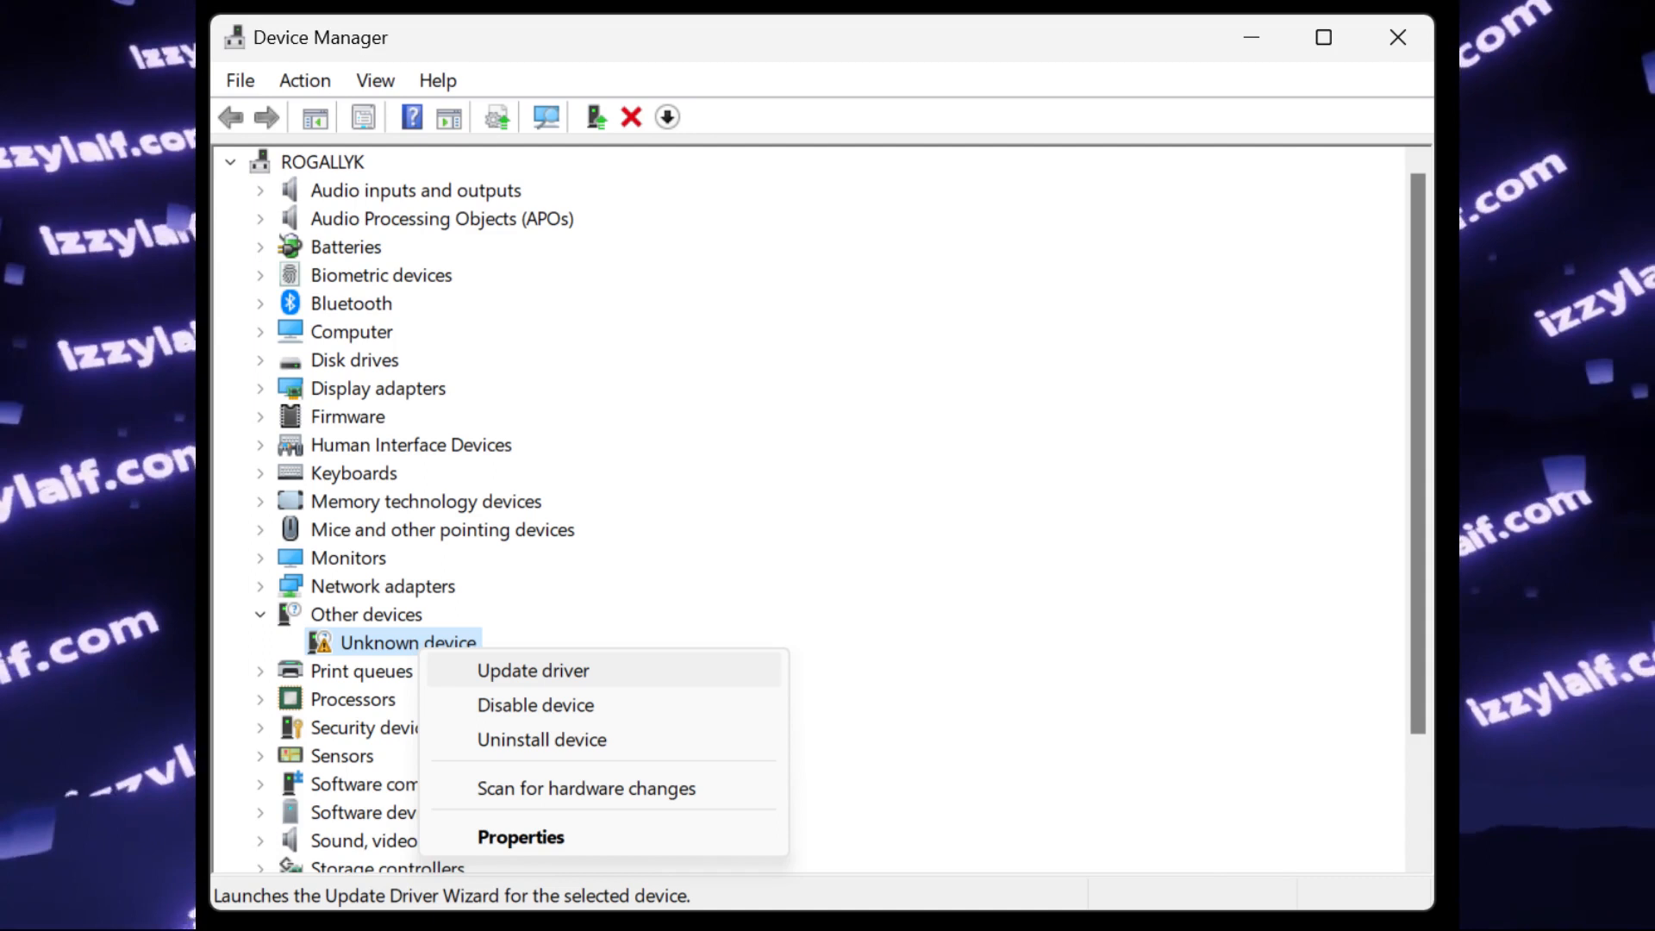
# Start updating the Unknown device's driver, choosing to browse this computer for drivers
pyautogui.click(533, 671)
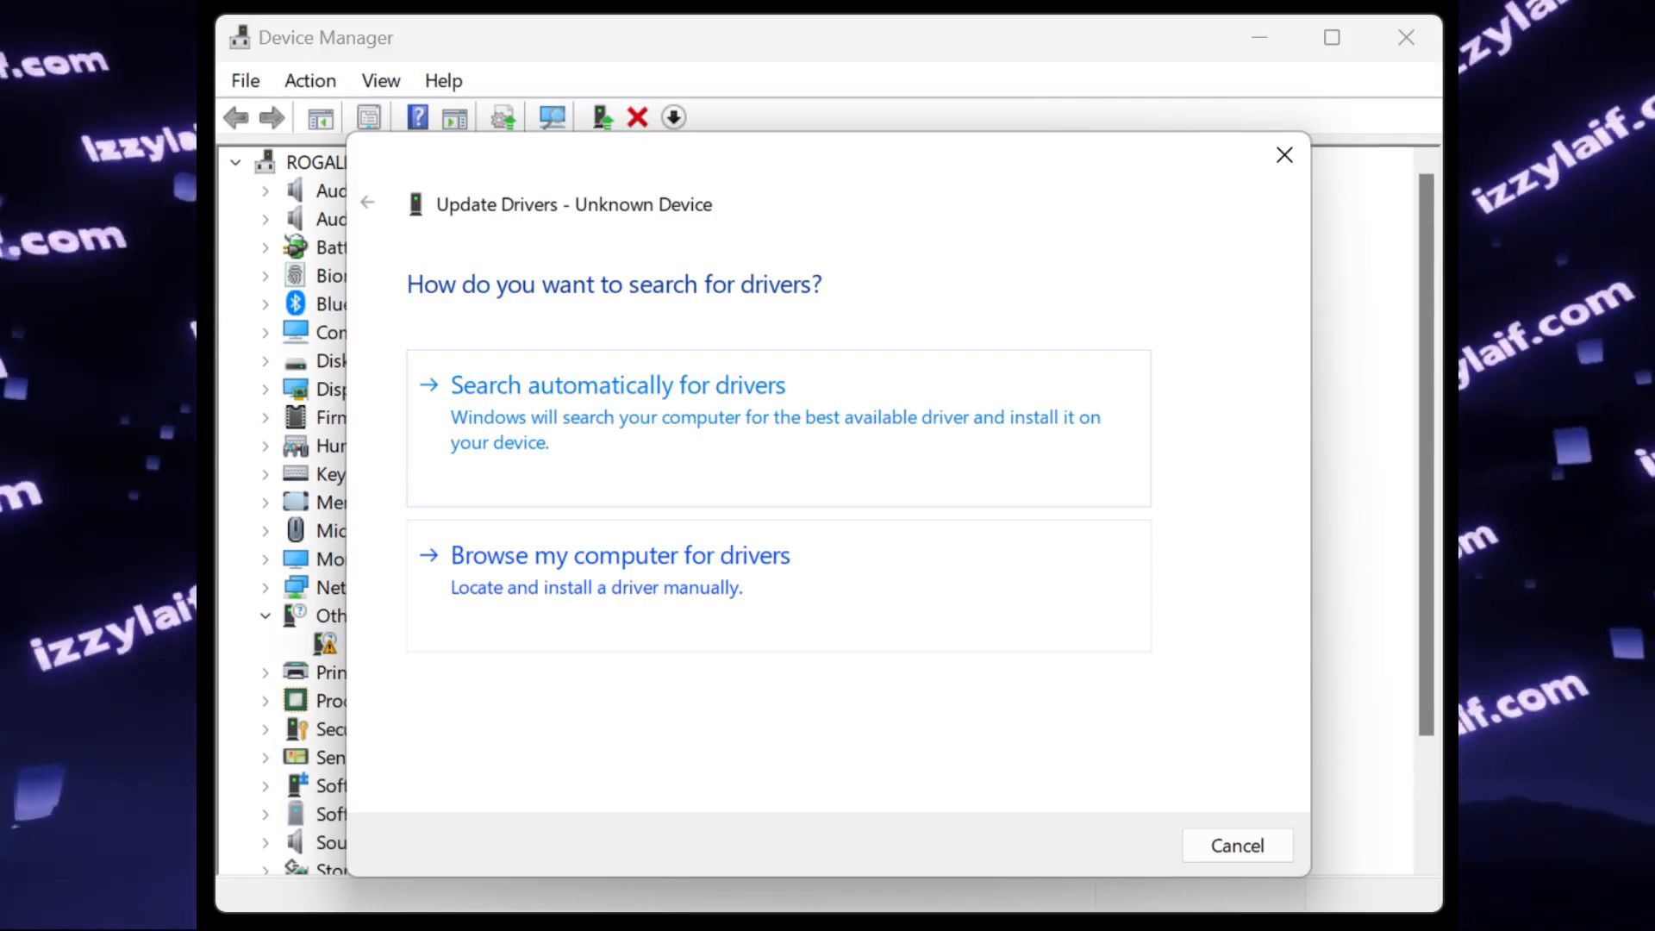
pyautogui.click(619, 554)
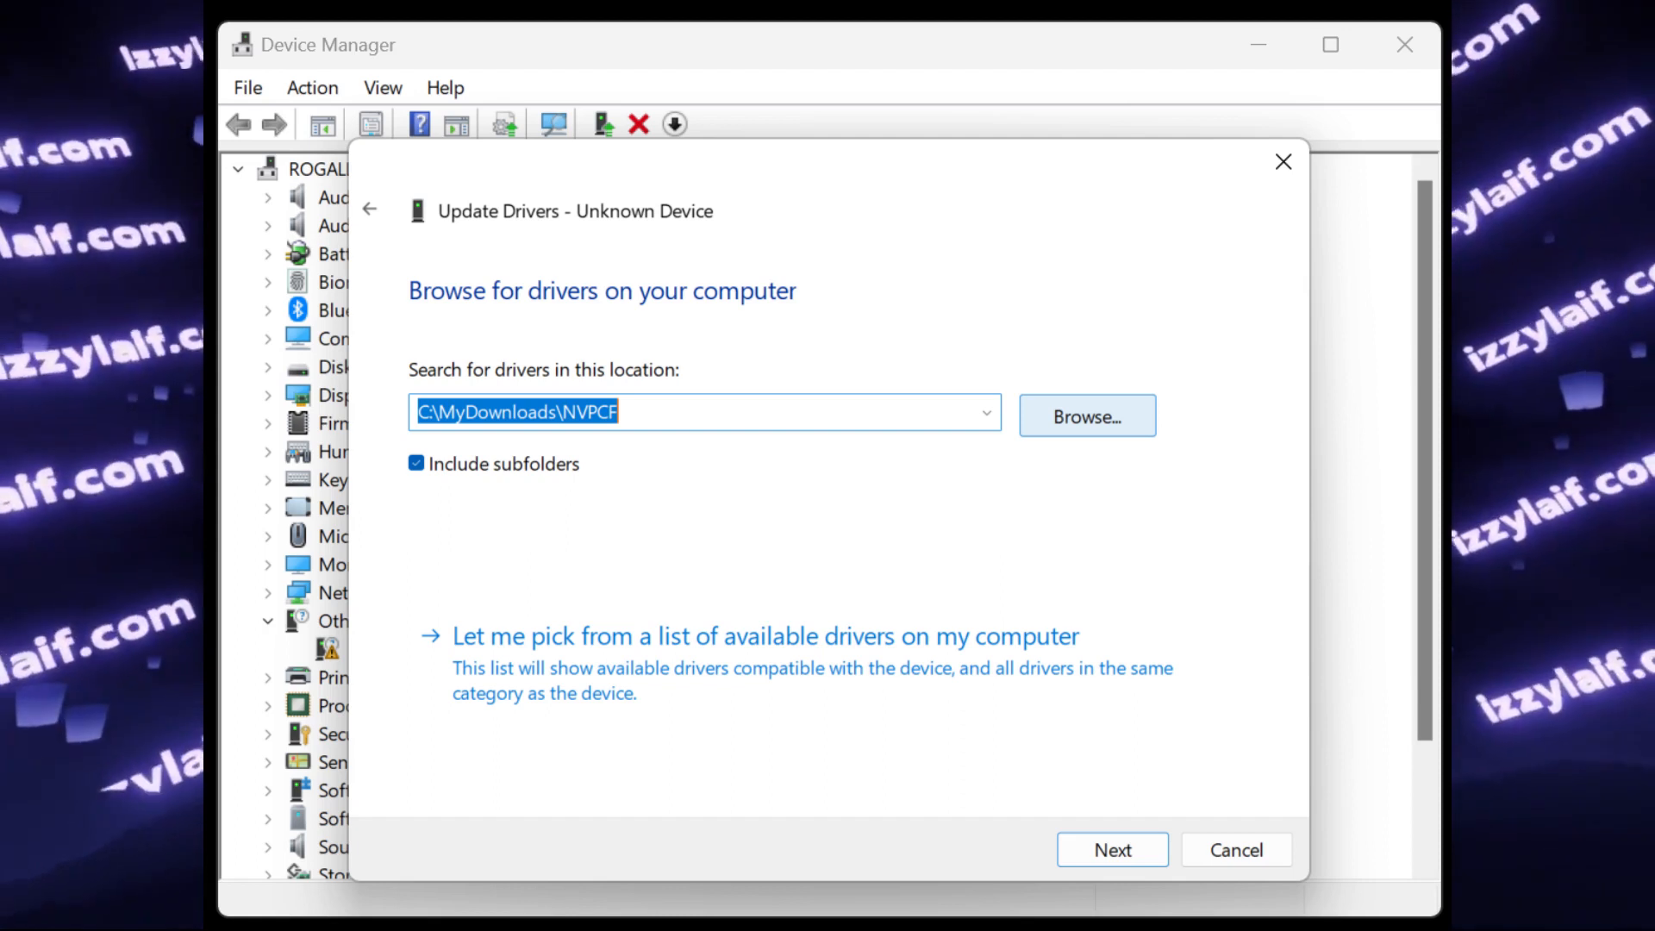
# Install the driver from C:\MyDownloads\NVPCF, adding NVIDIA Platform Controllers and Framework
pyautogui.click(1088, 415)
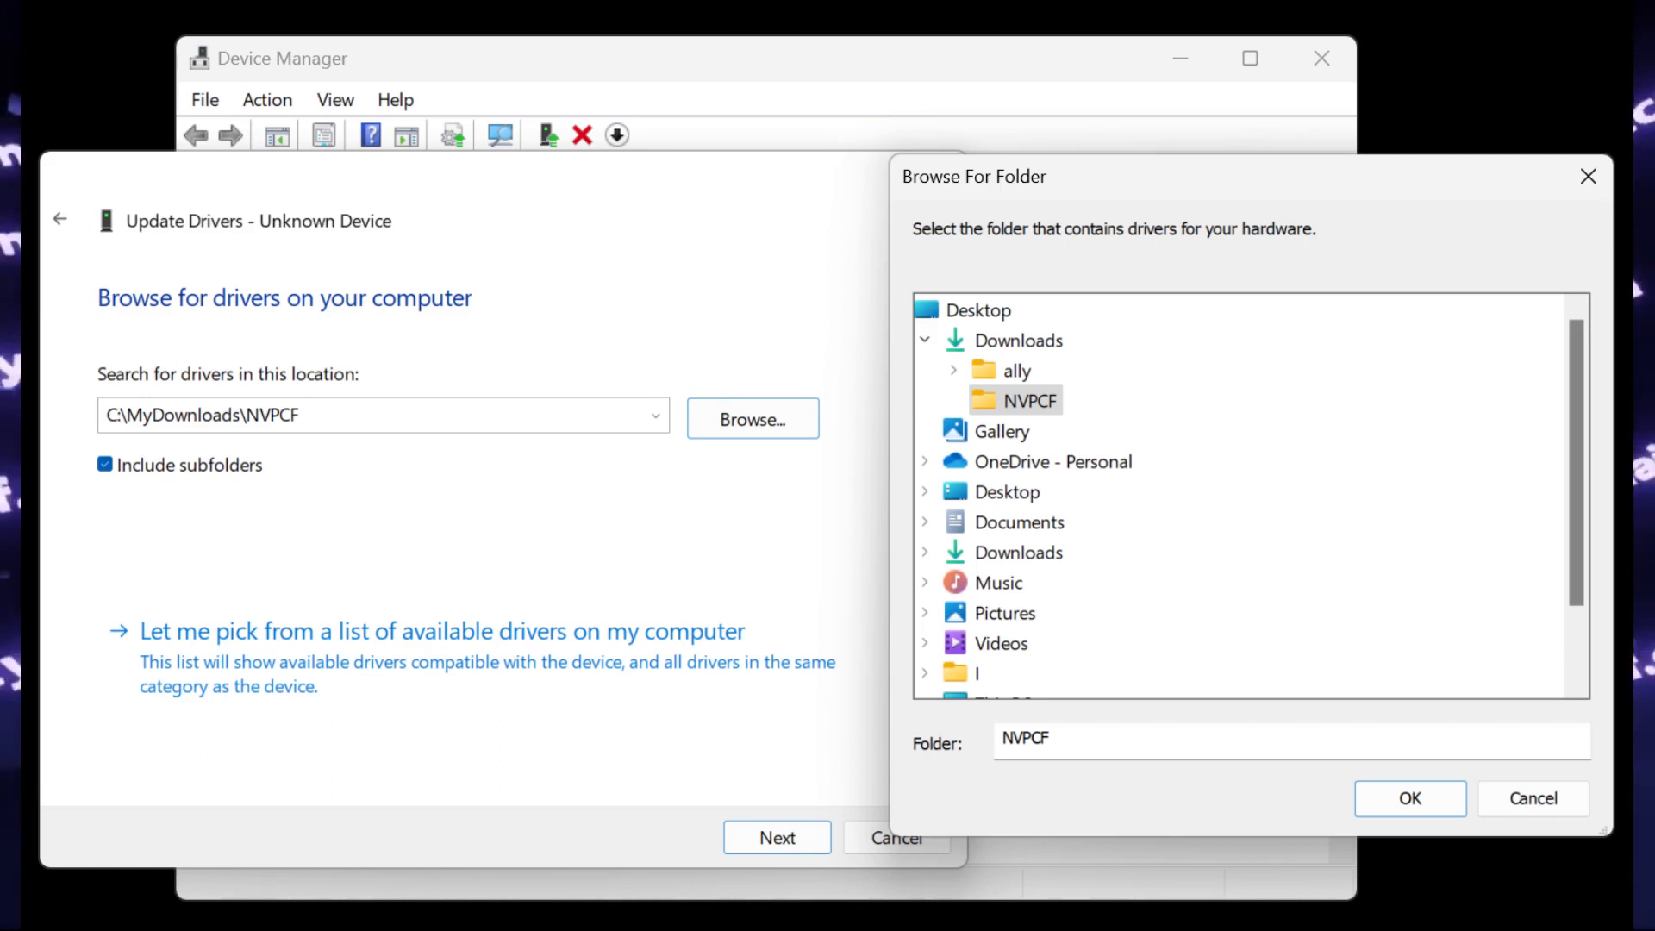
pyautogui.click(1408, 798)
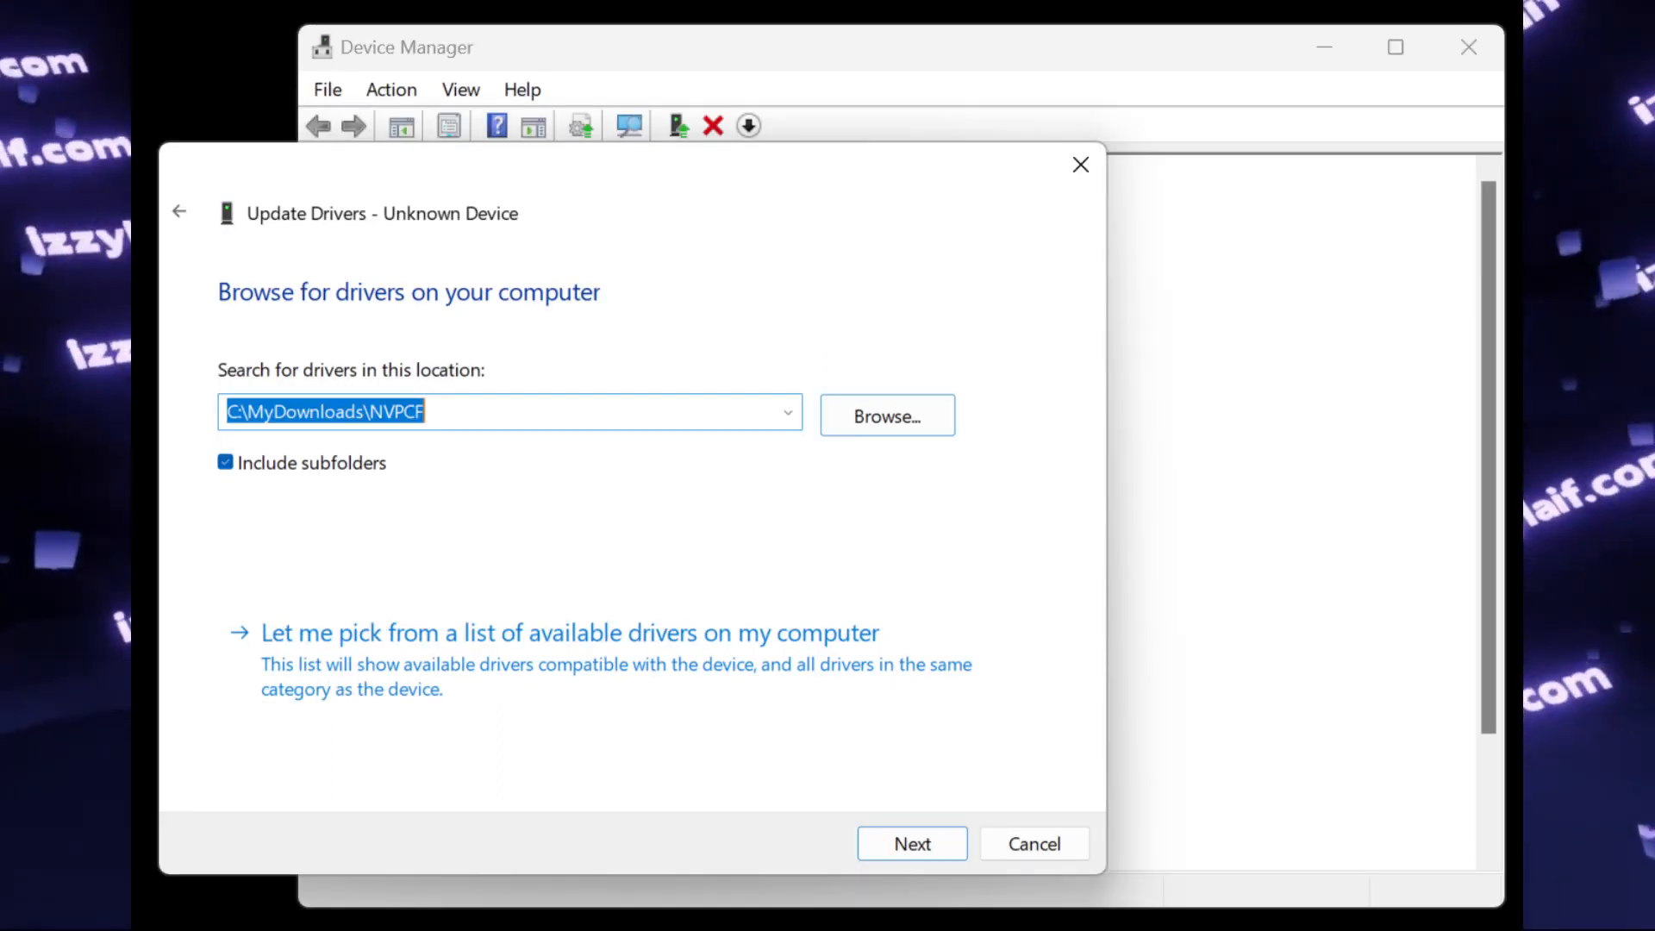
pyautogui.click(911, 843)
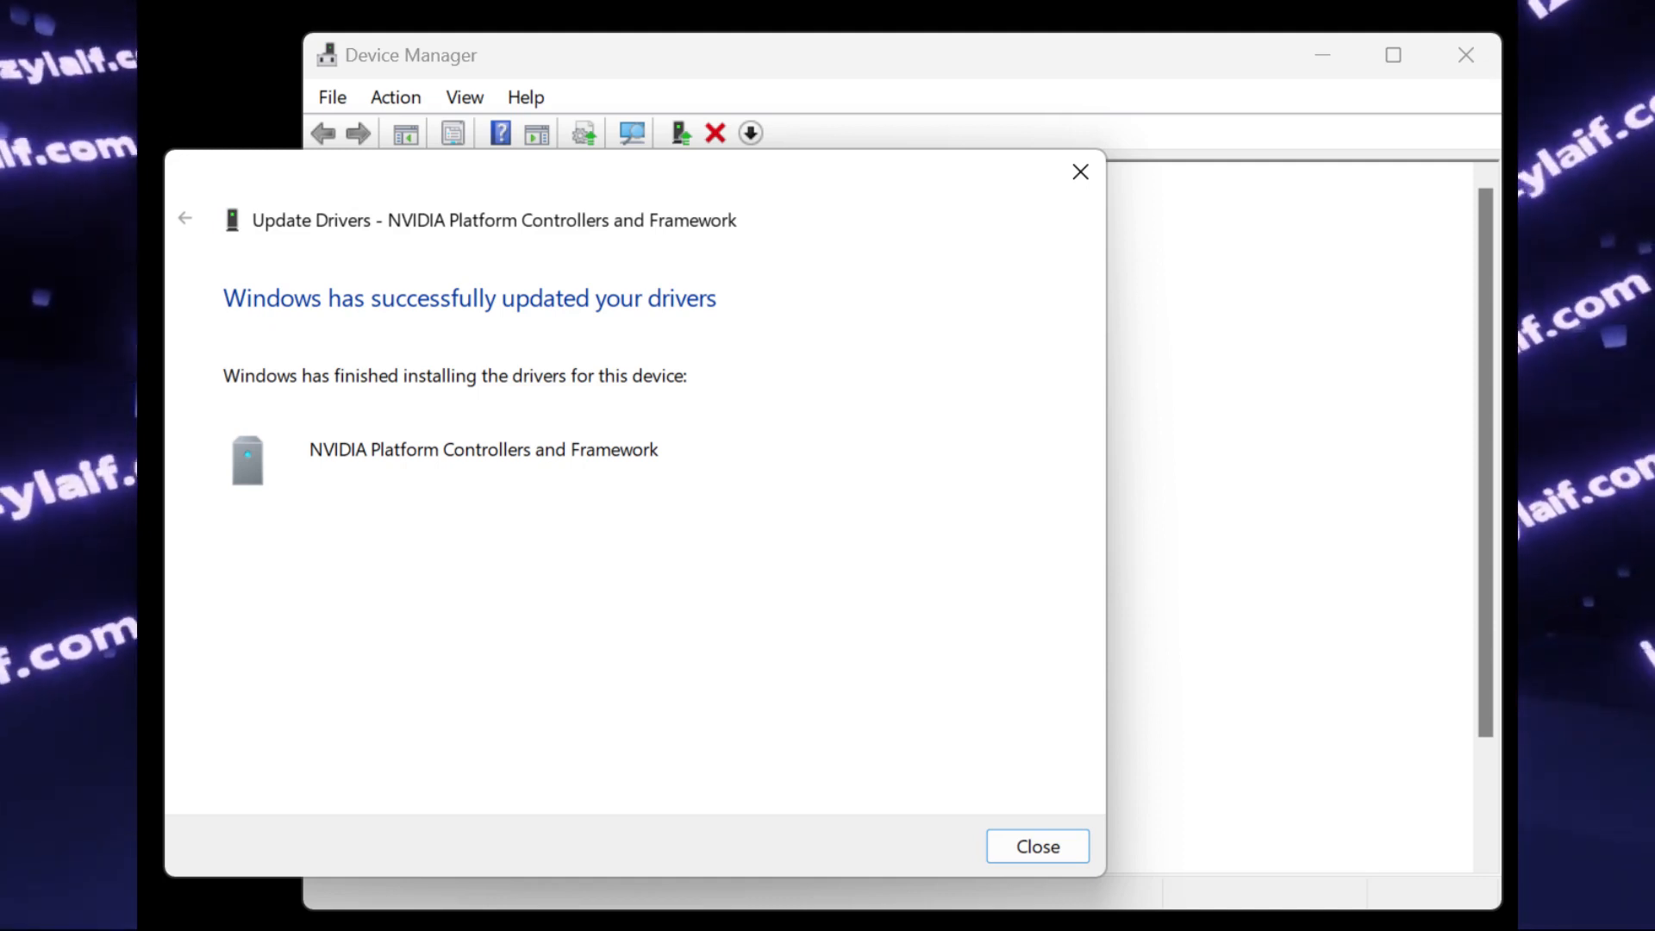
pyautogui.click(1036, 845)
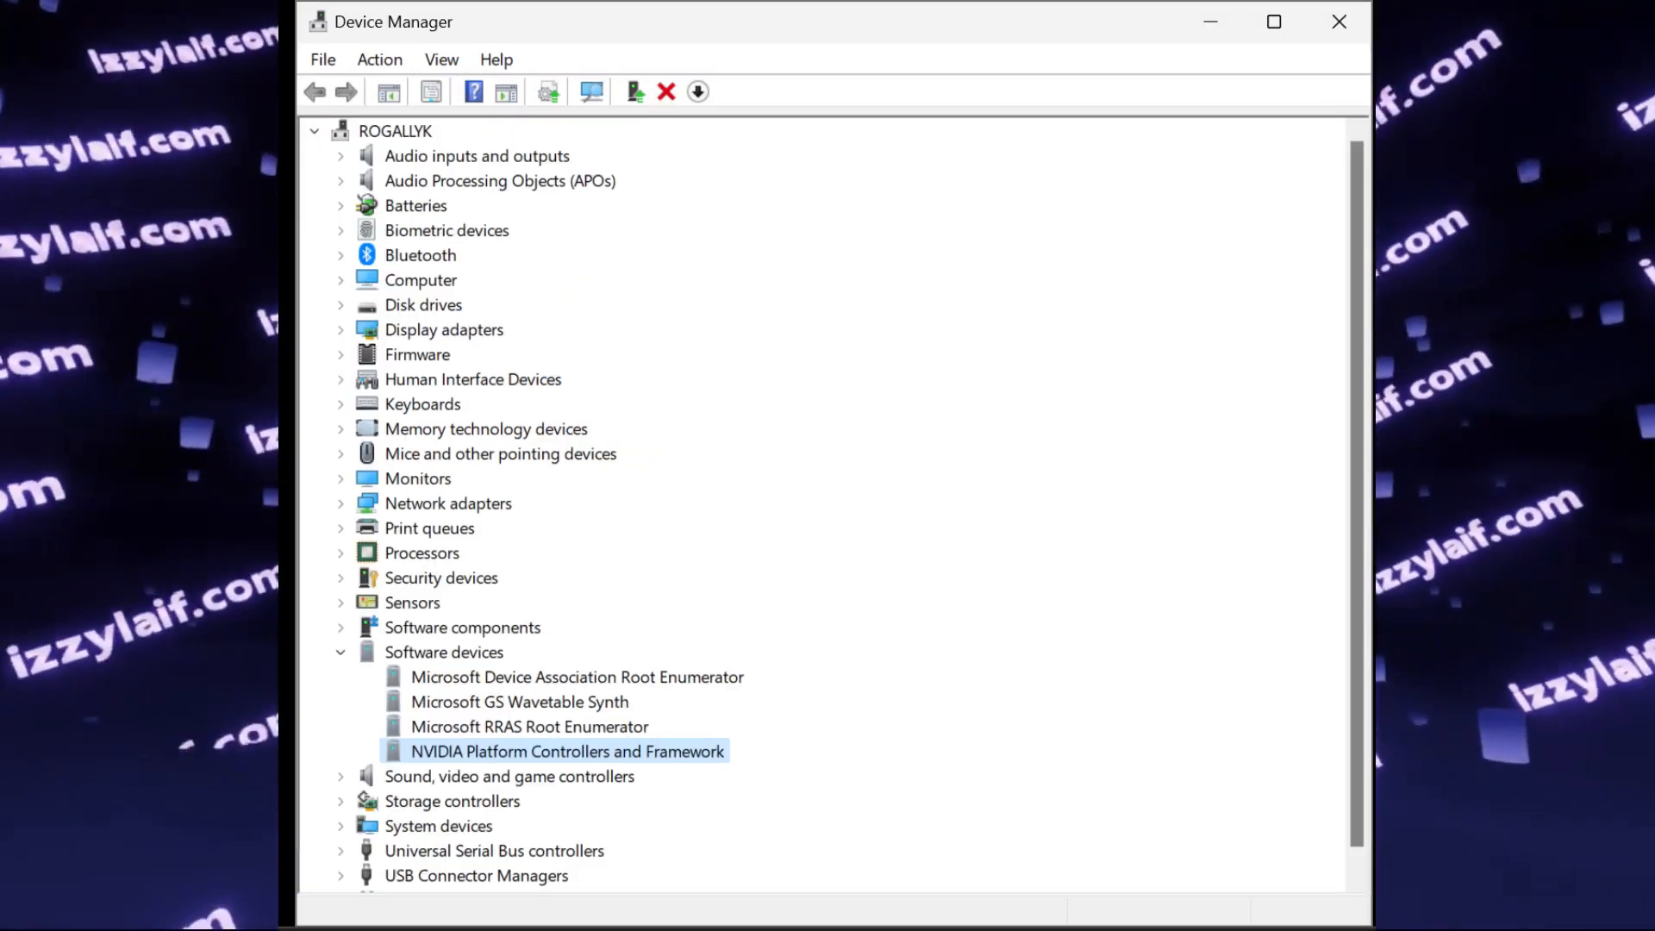